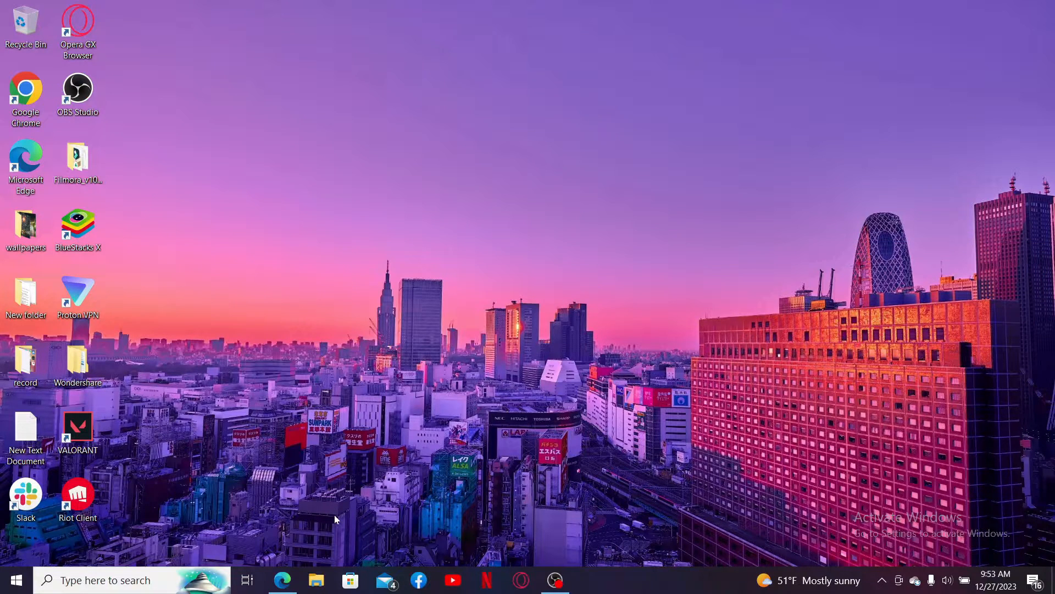
# Step: Launch Microsoft Edge and load coindcx.com from the address bar
pyautogui.click(288, 580)
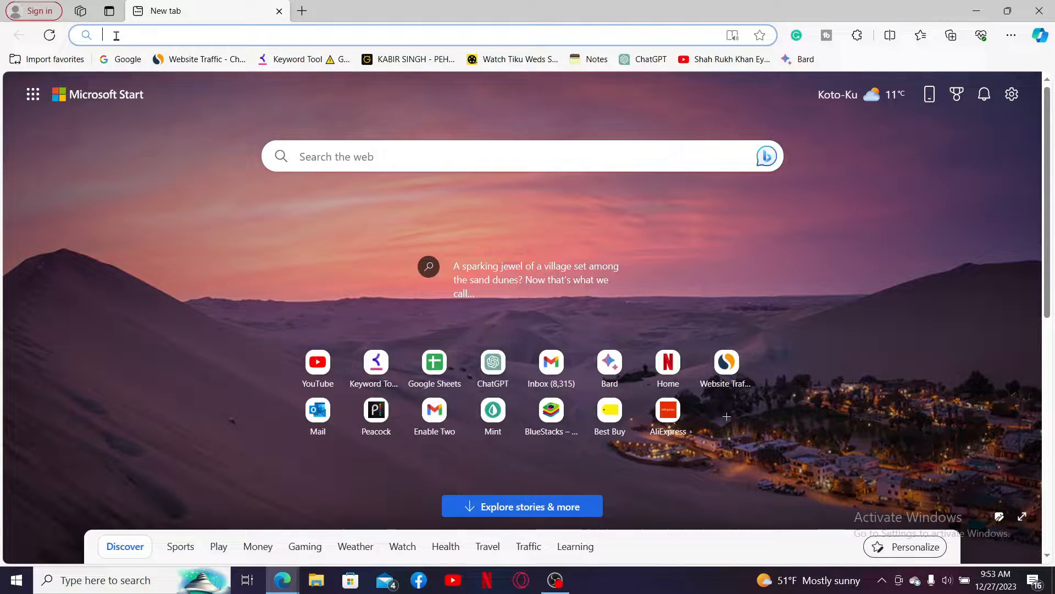
pyautogui.write('coindcx.com')
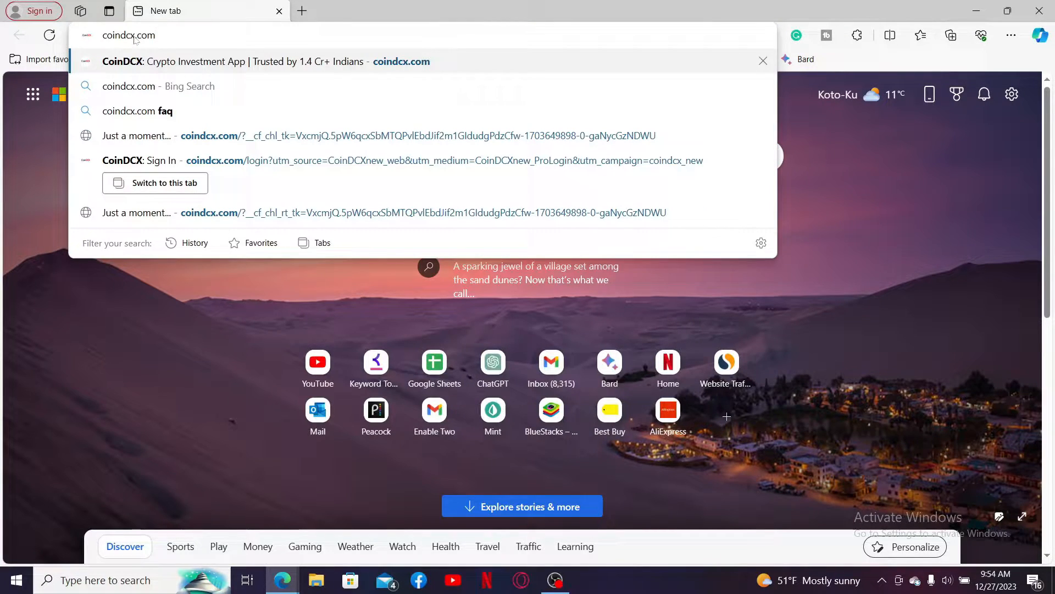
pyautogui.press('Enter')
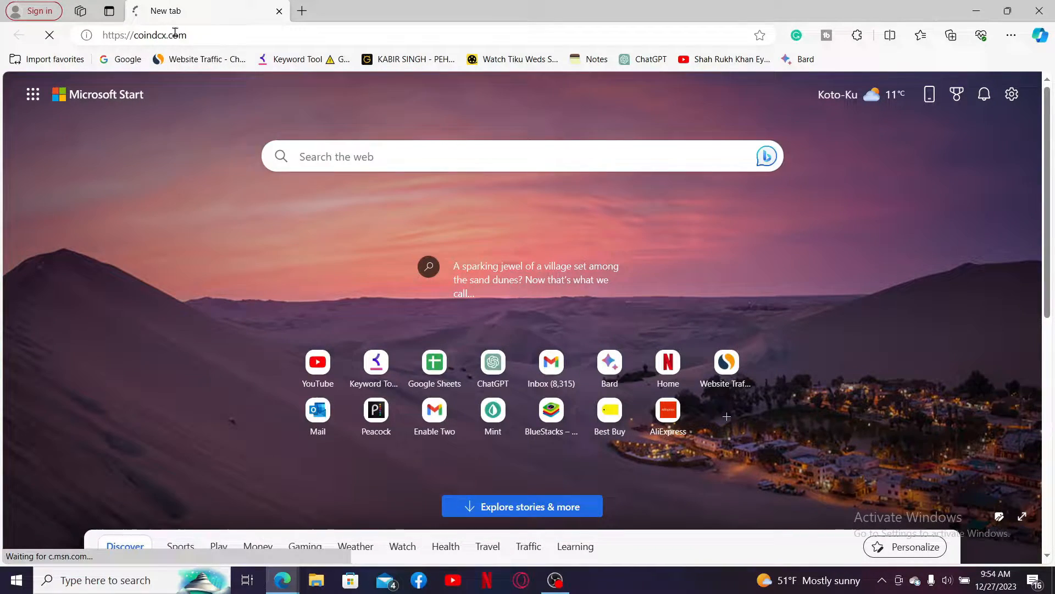
pyautogui.press('Enter')
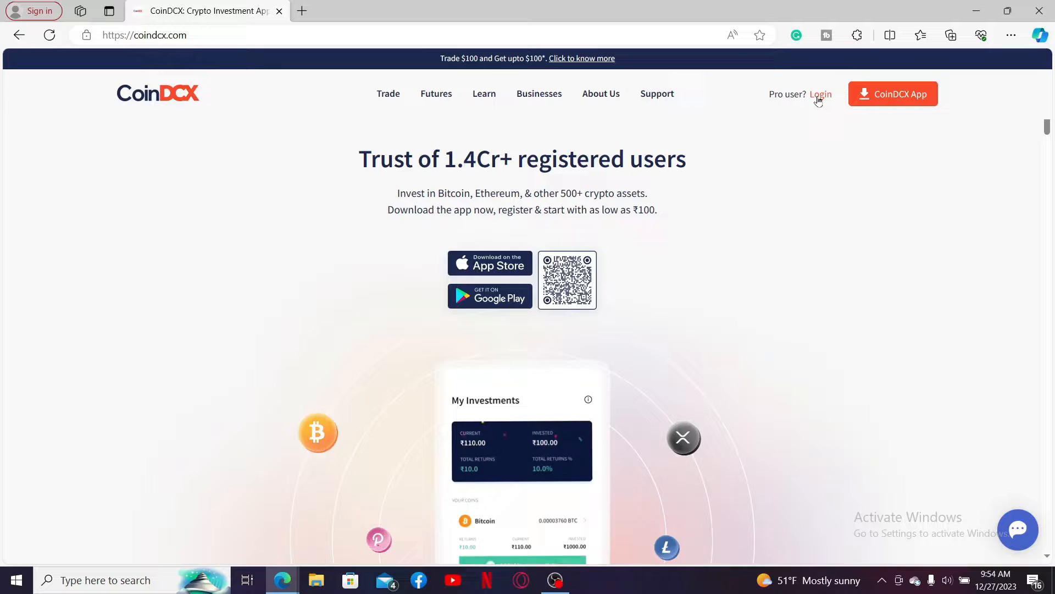
# Step: Go from the homepage's Login link to the REGISTER page for a new account
pyautogui.click(821, 95)
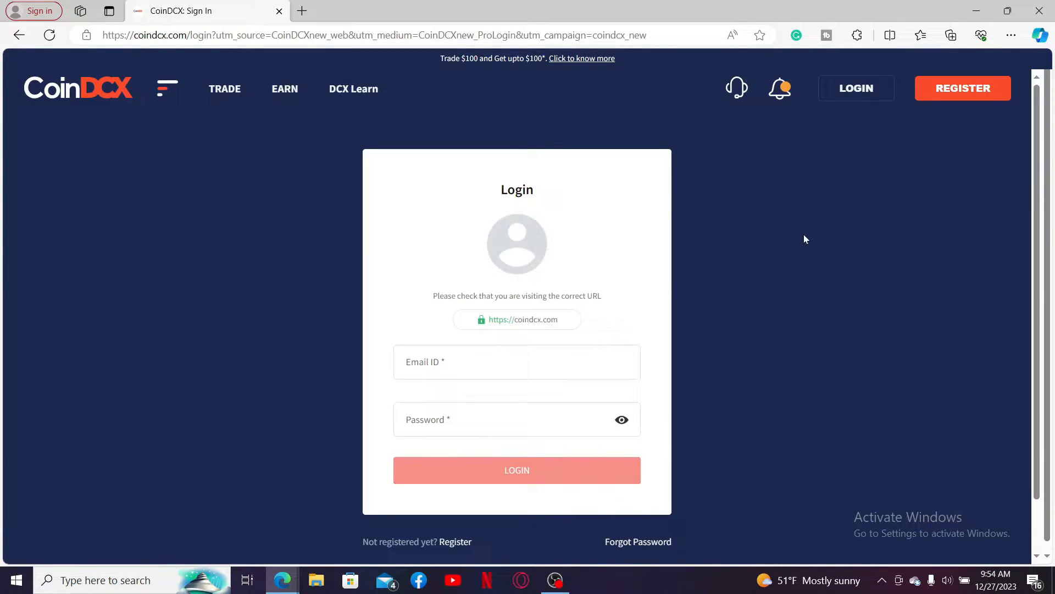
pyautogui.moveTo(515, 217)
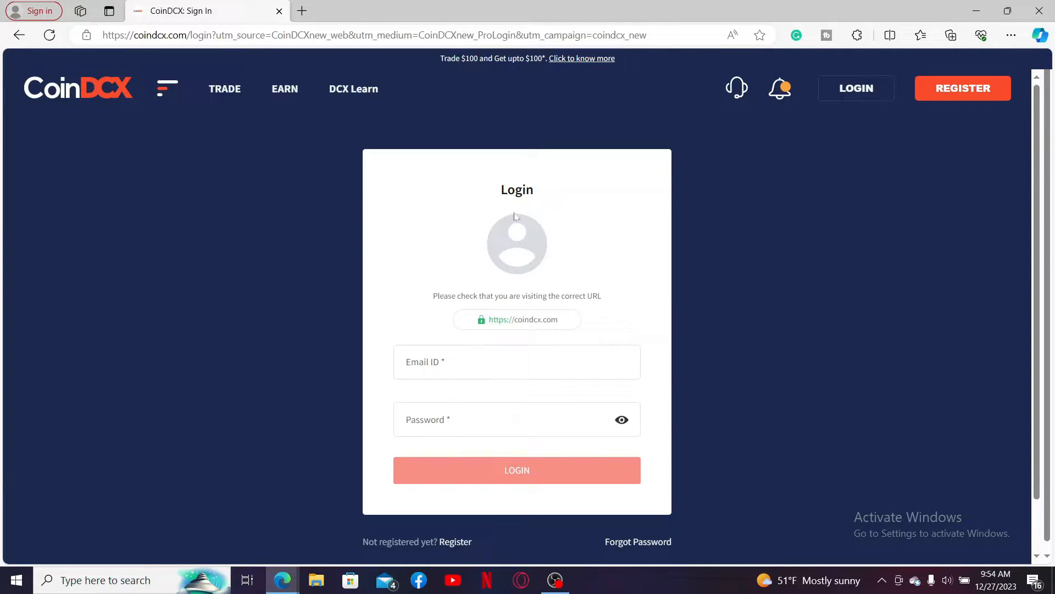
pyautogui.moveTo(580, 360)
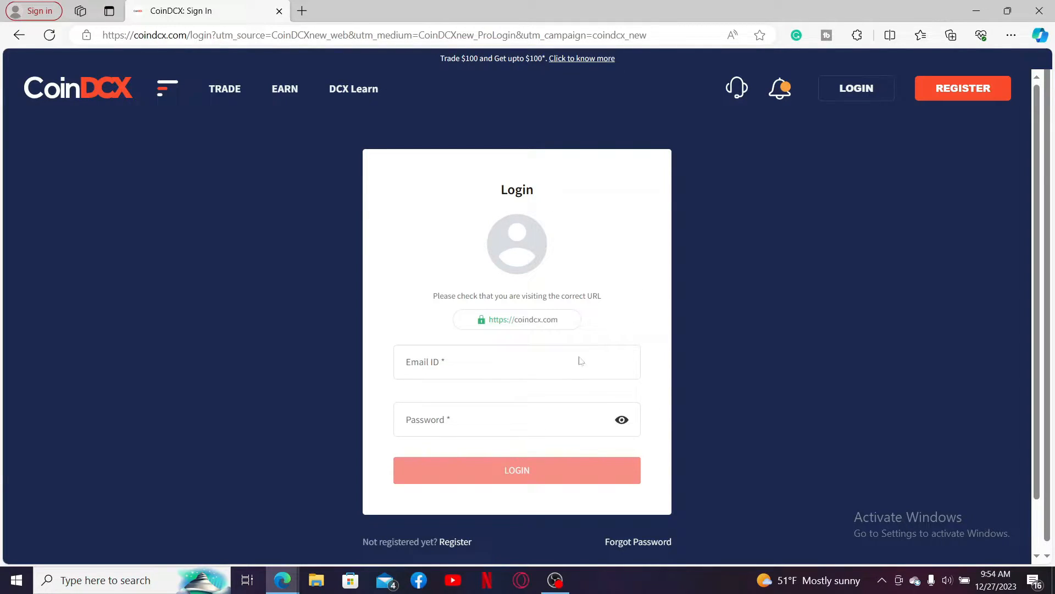
pyautogui.click(517, 361)
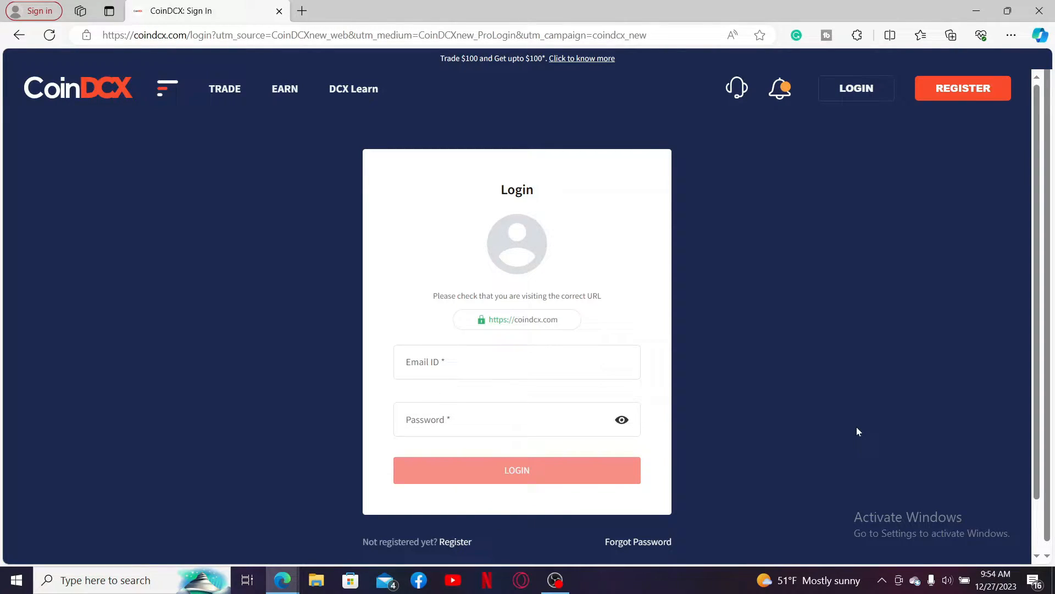
pyautogui.click(963, 88)
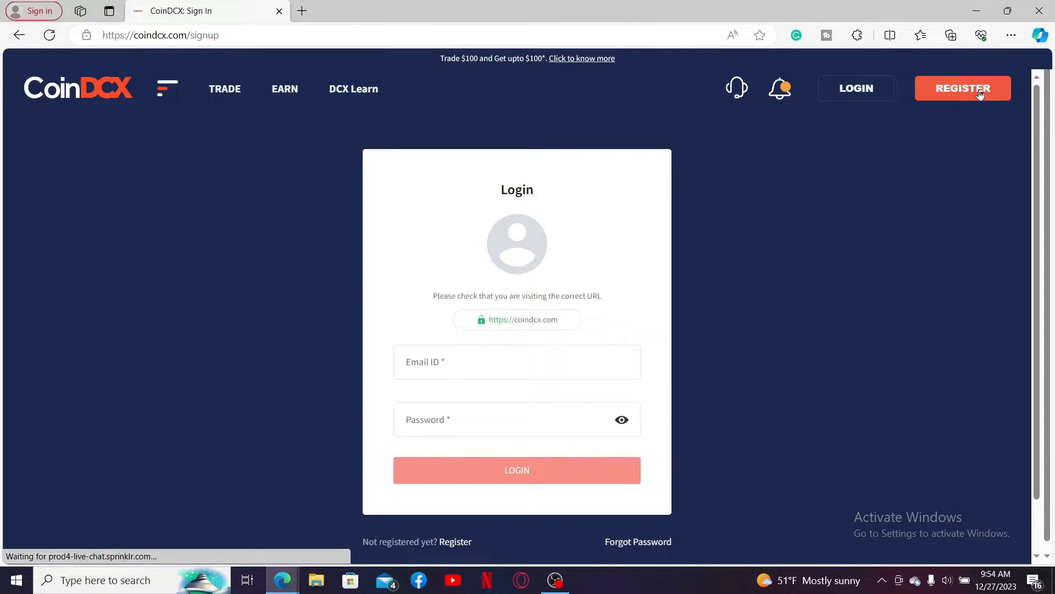
# Step: Fill in first name, last name, email and a strong password, pass I'm not a robot, and register
pyautogui.click(964, 88)
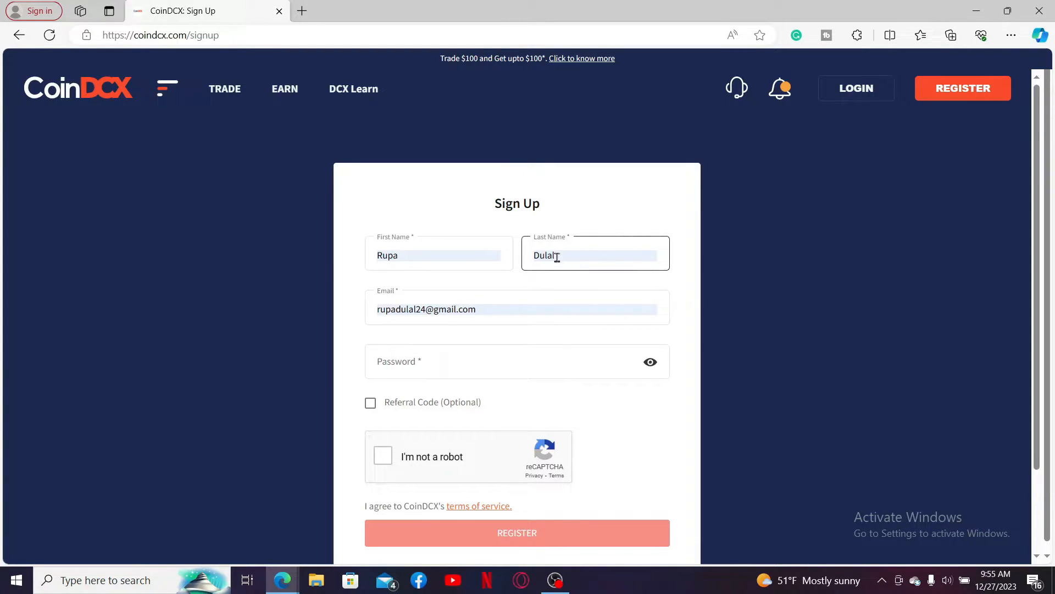
pyautogui.click(491, 309)
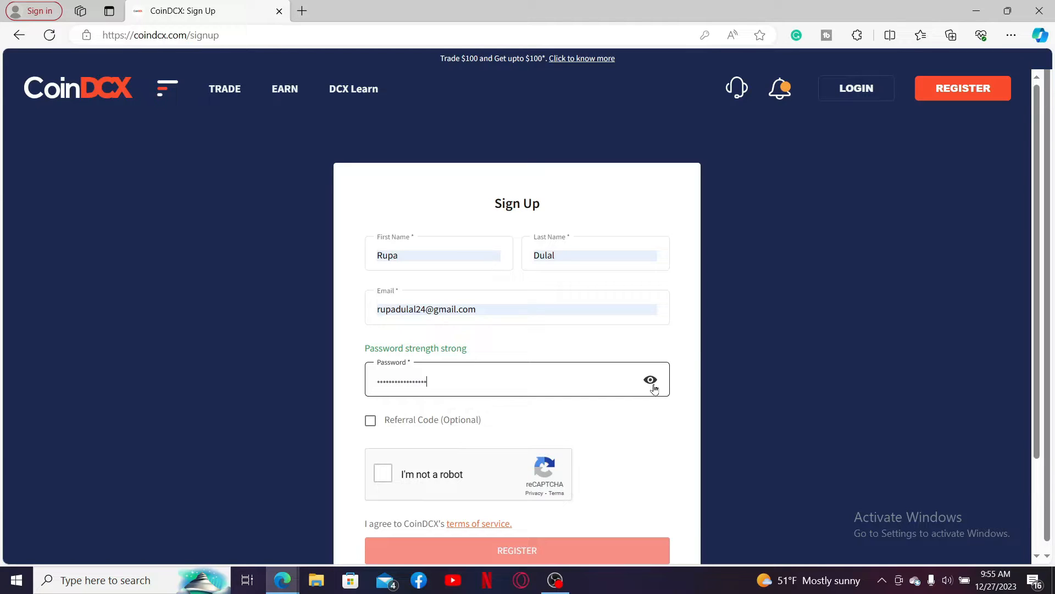
pyautogui.moveTo(519, 382)
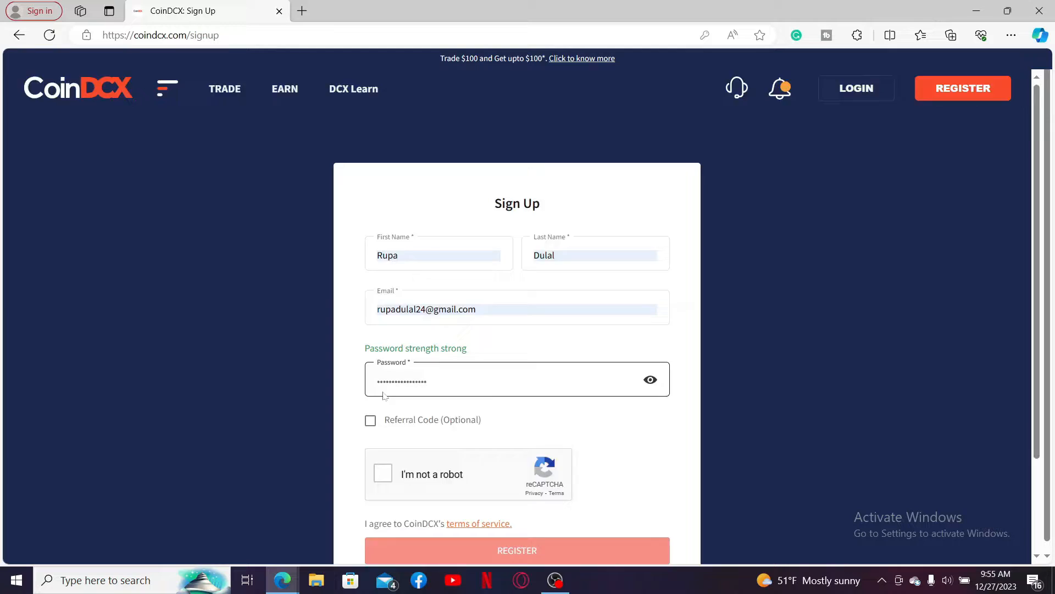
pyautogui.scroll(-3)
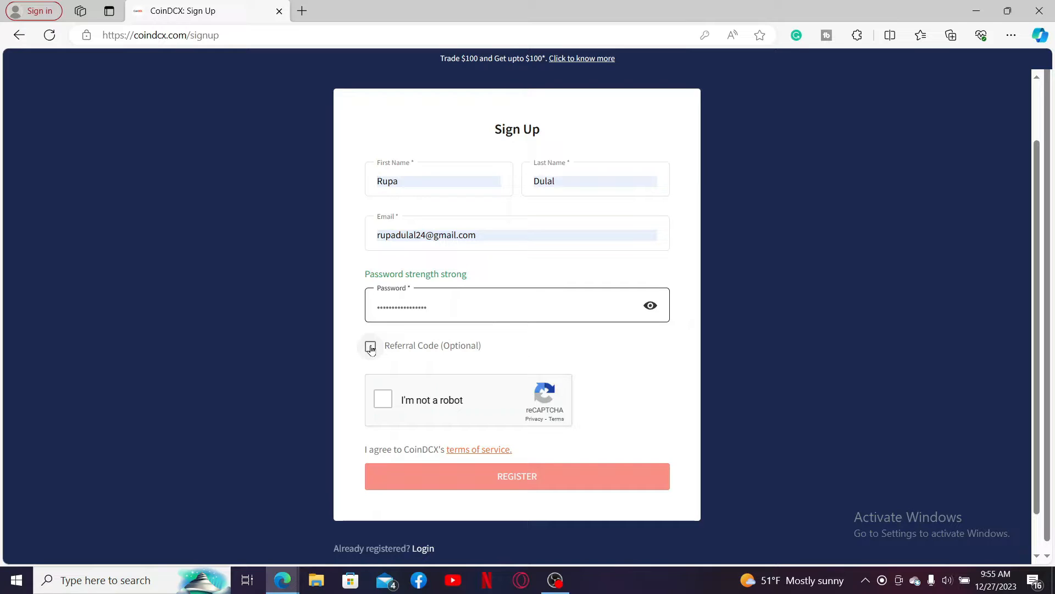
pyautogui.click(383, 399)
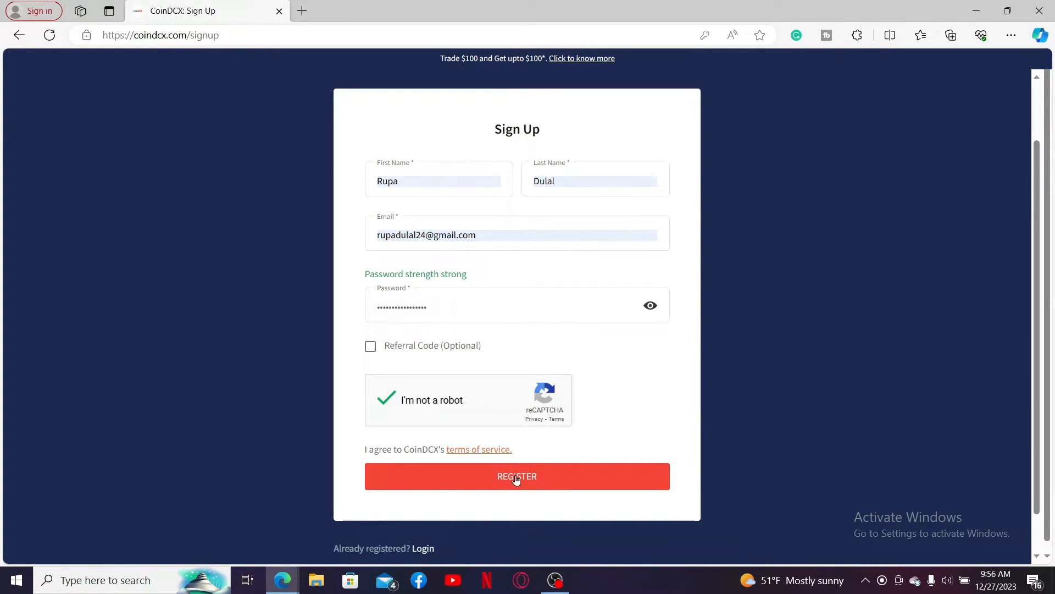
pyautogui.click(517, 476)
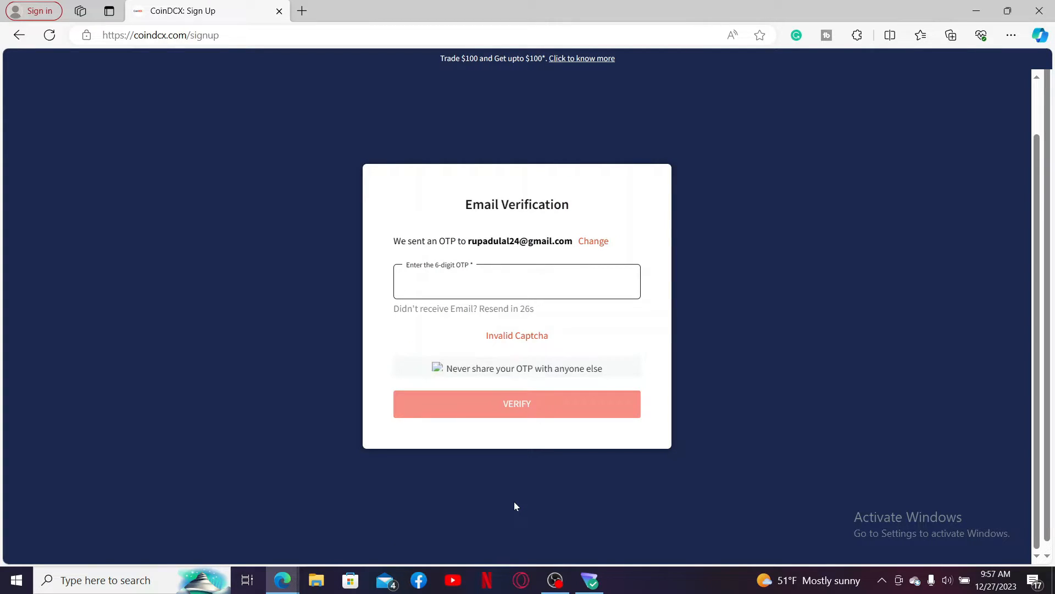
# Step: Retrieve the CoinDCX one-time code from the Gmail inbox in a new tab
pyautogui.click(517, 281)
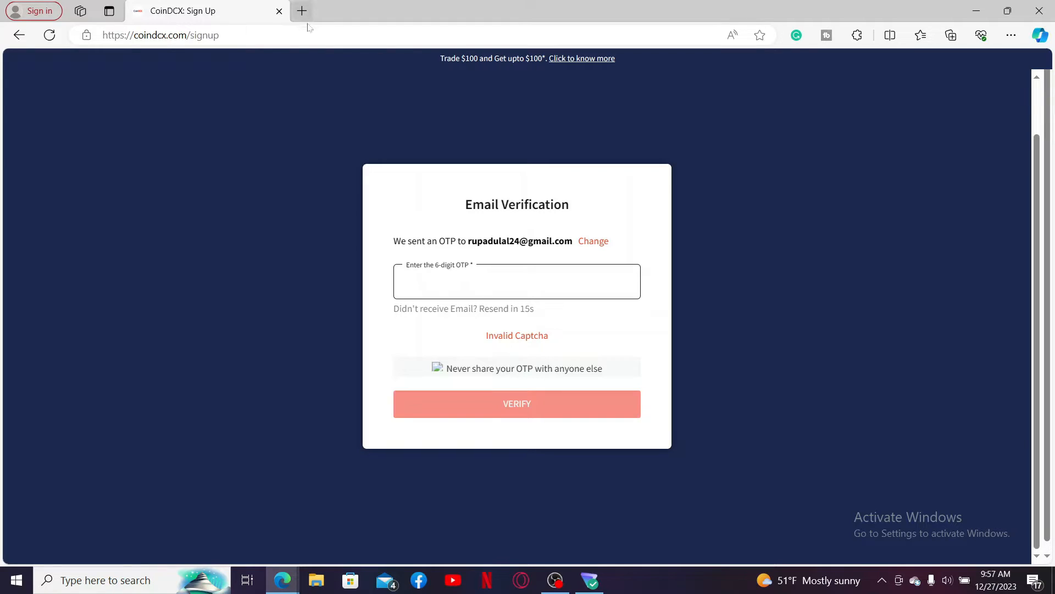
pyautogui.moveTo(301, 9)
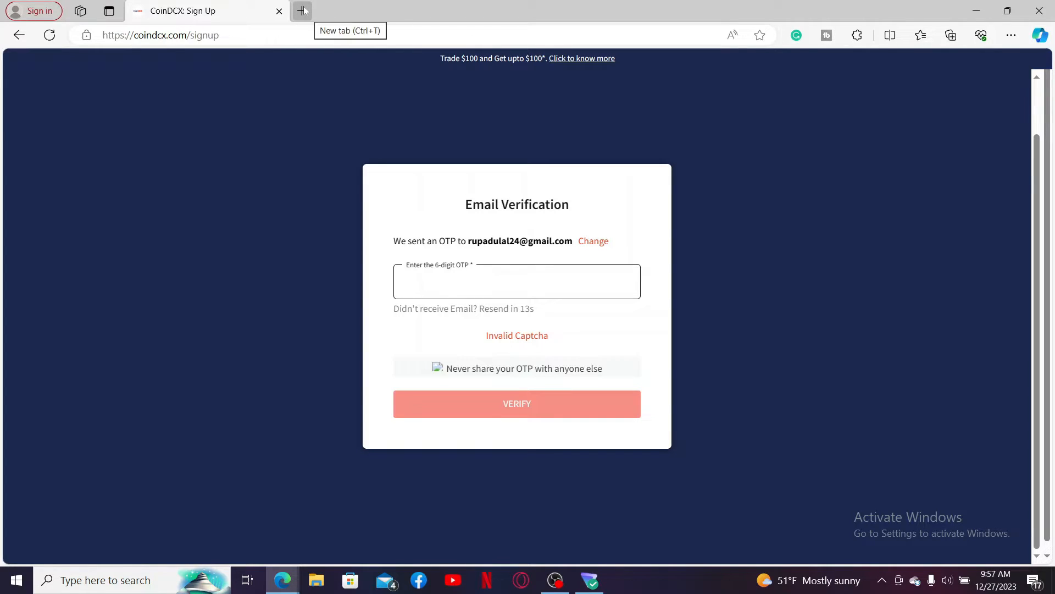
pyautogui.click(302, 11)
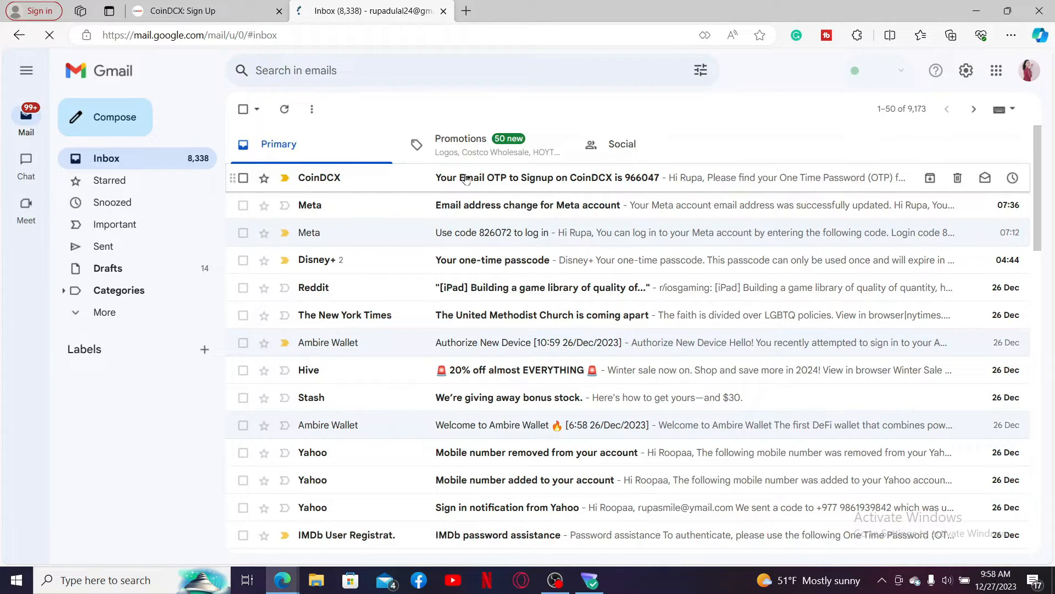
pyautogui.click(547, 179)
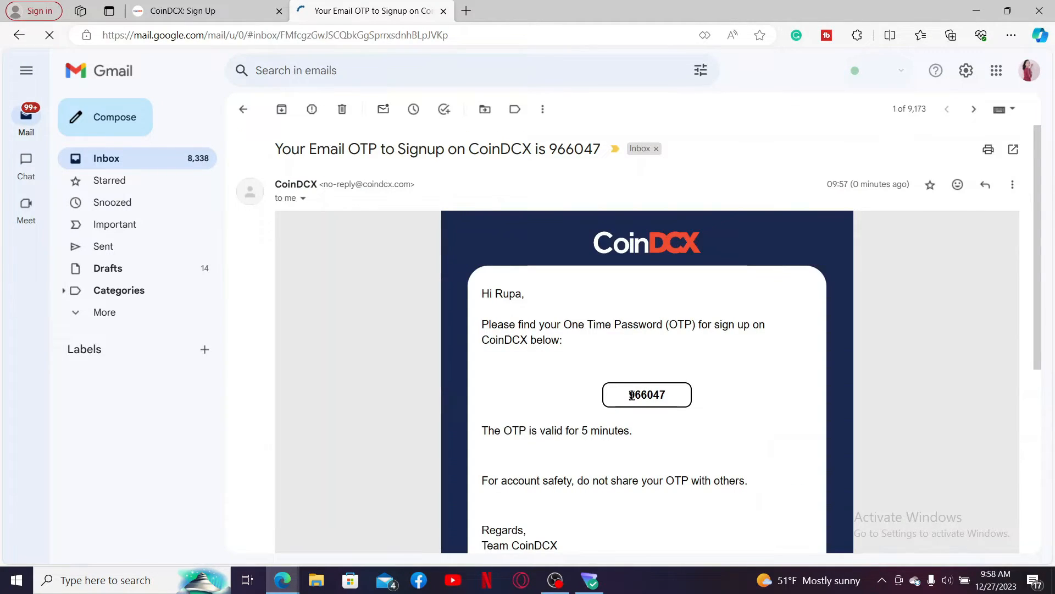
pyautogui.click(183, 9)
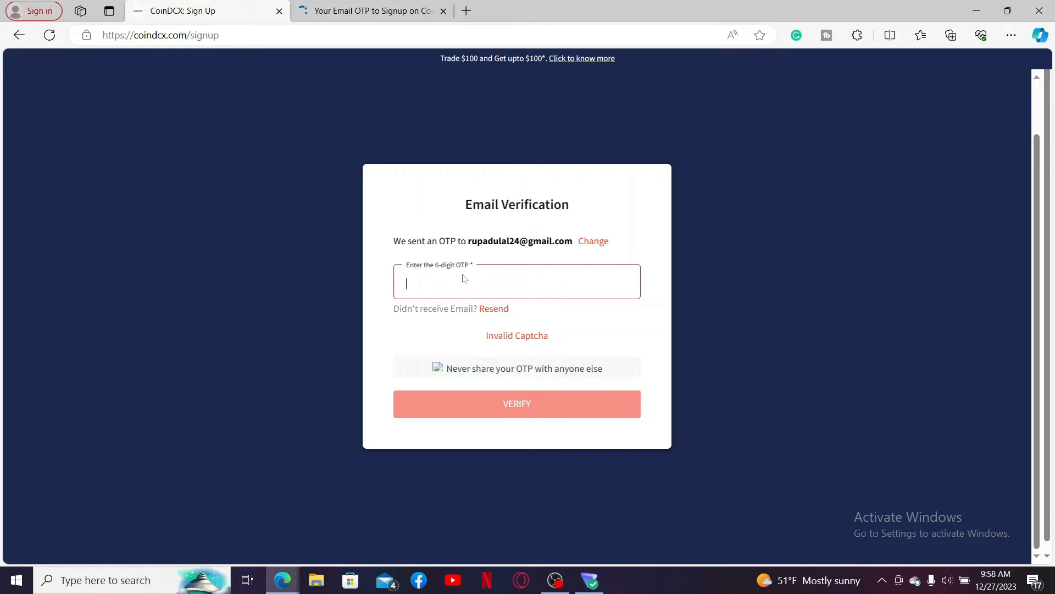
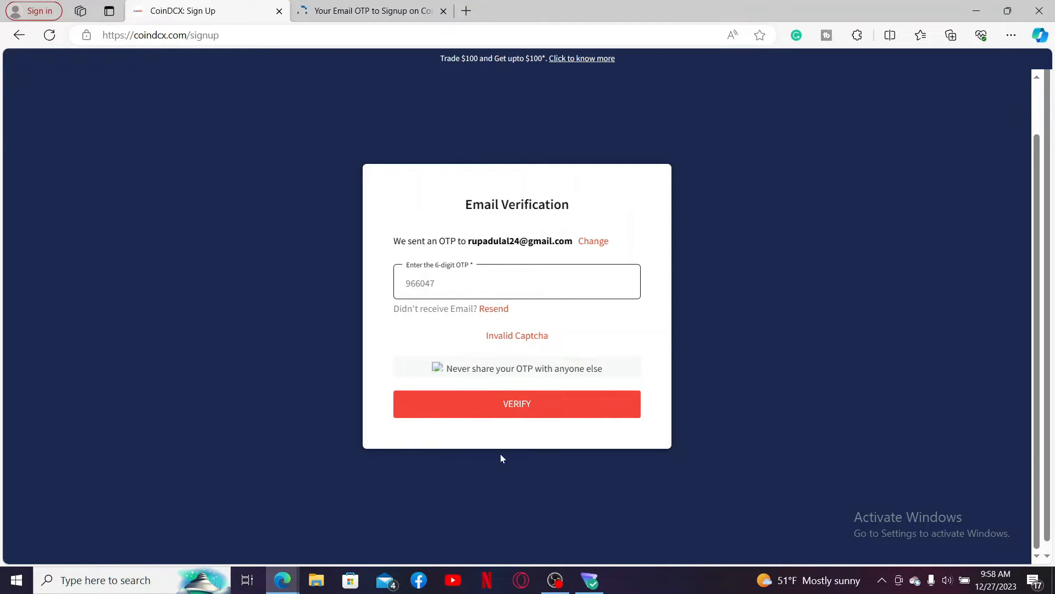
pyautogui.click(516, 403)
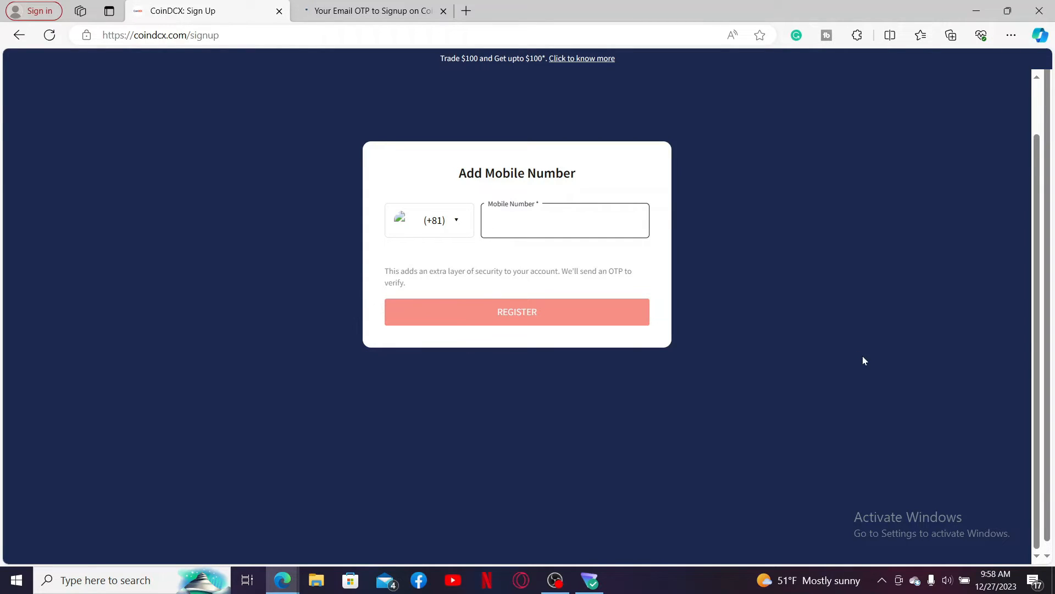
# Step: Choose country code +977, enter the mobile number and register it
pyautogui.click(565, 219)
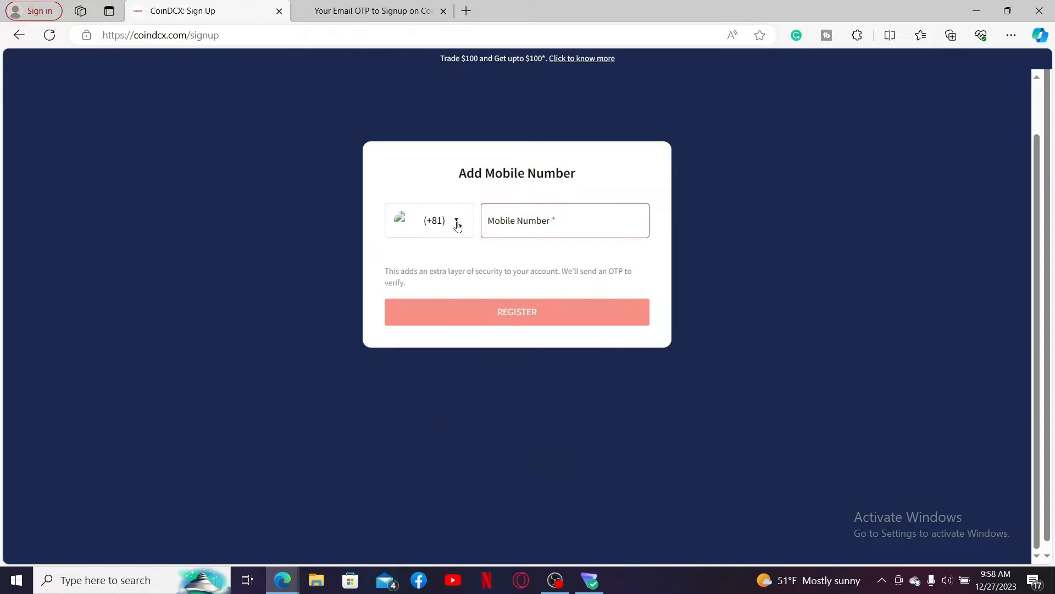
pyautogui.click(433, 219)
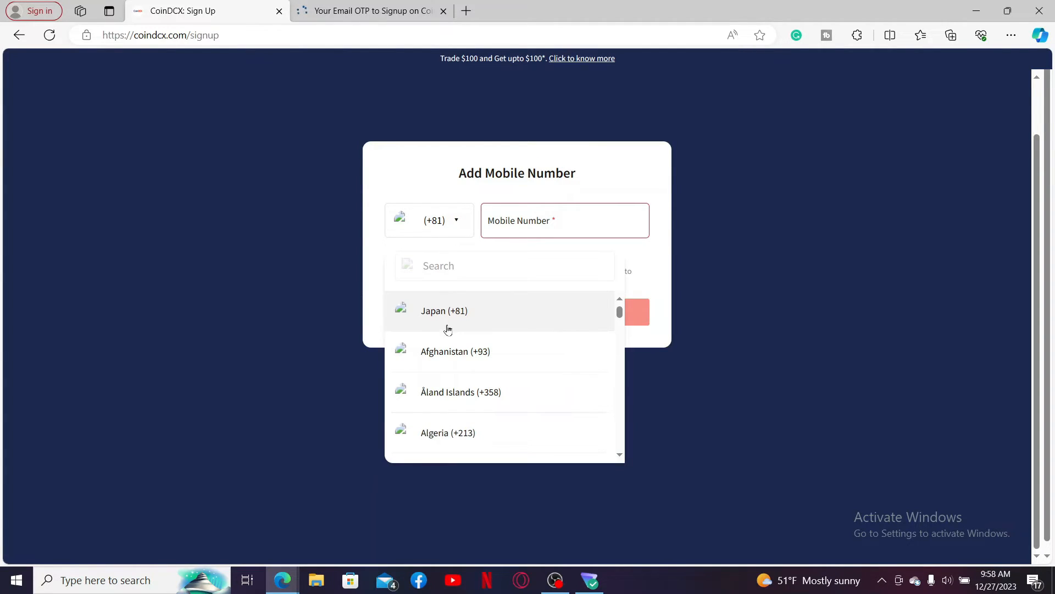
pyautogui.scroll(-3)
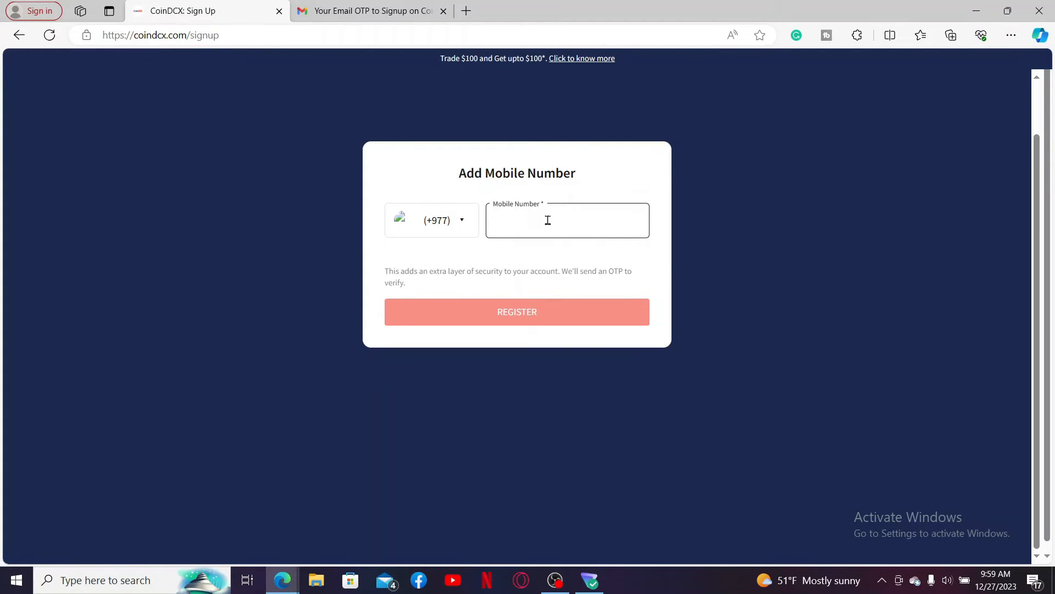
pyautogui.click(516, 312)
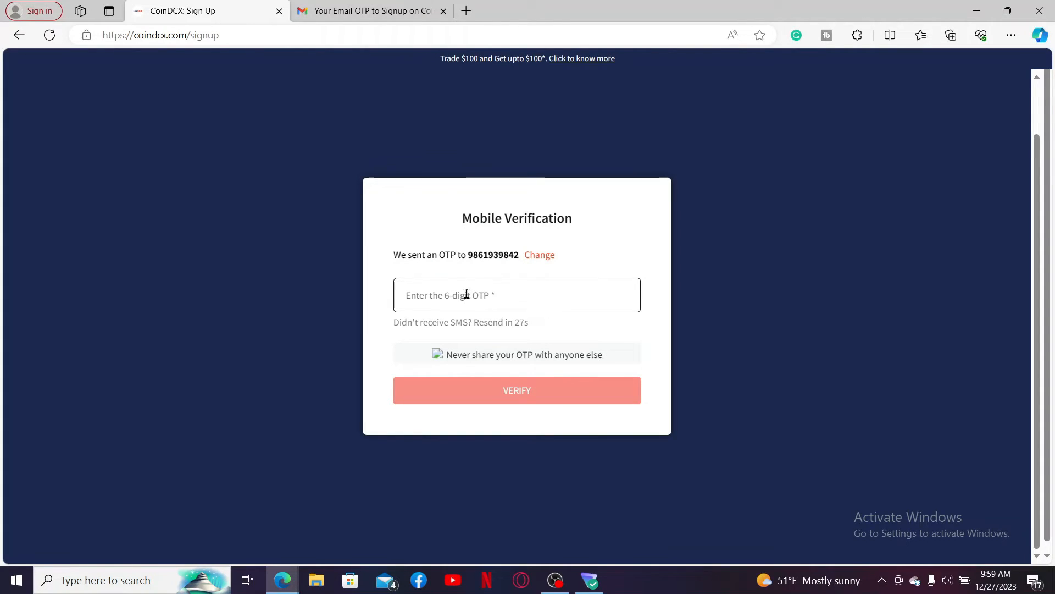
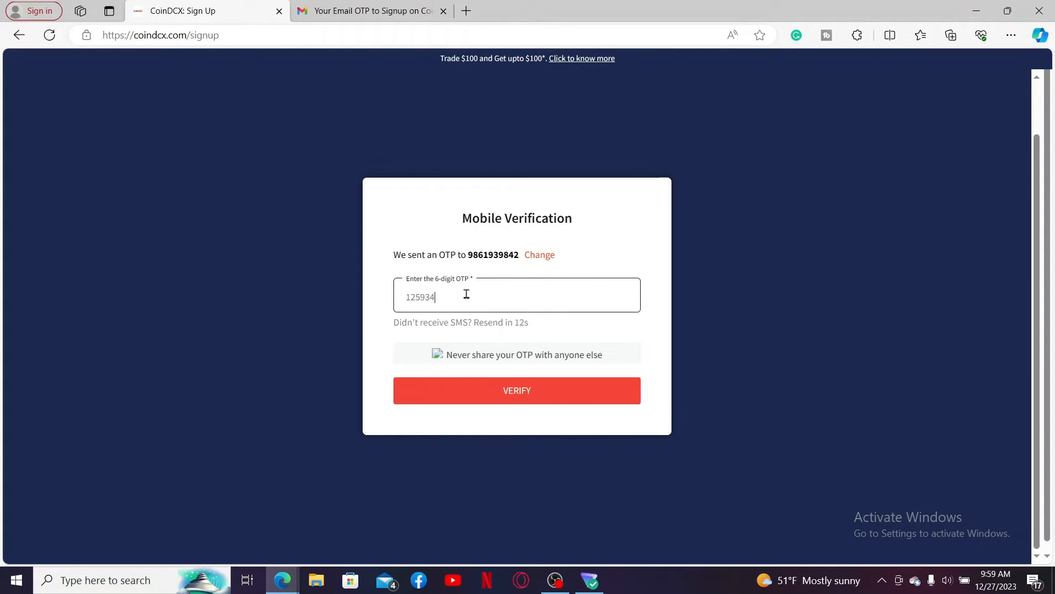
pyautogui.click(517, 391)
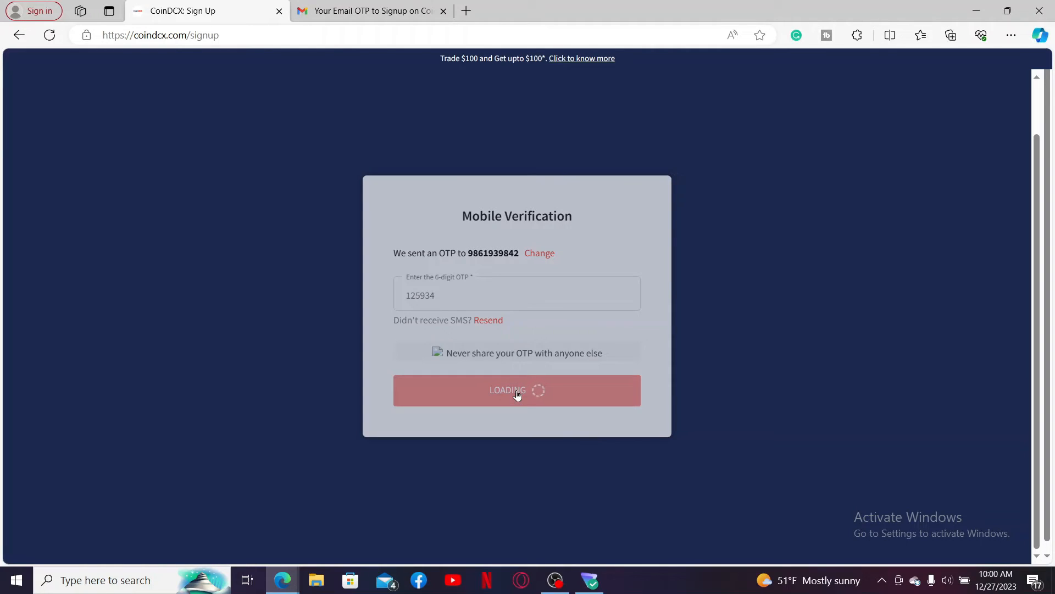